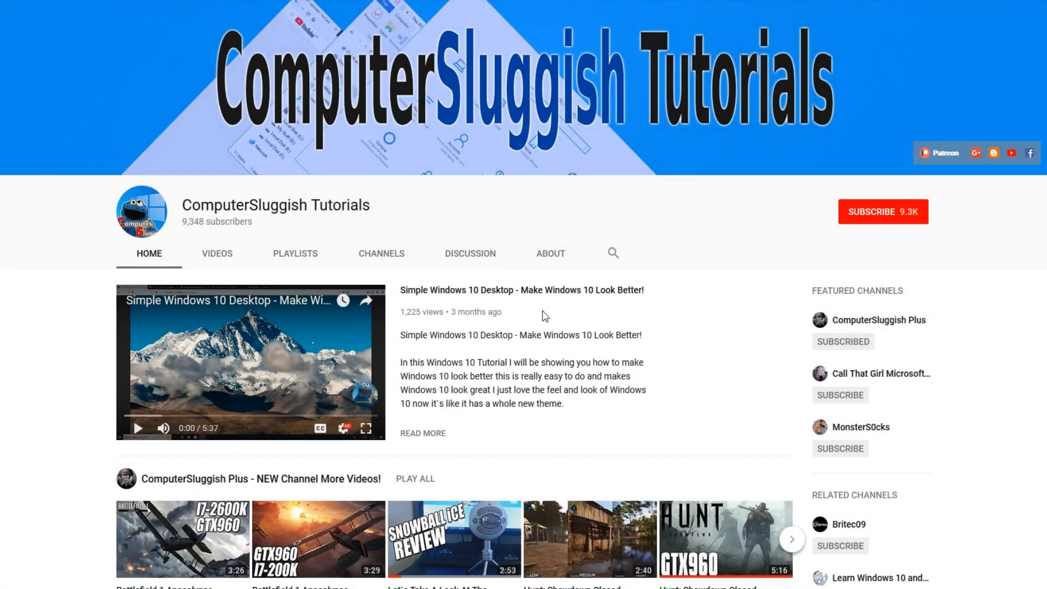
mouse_move(599, 321)
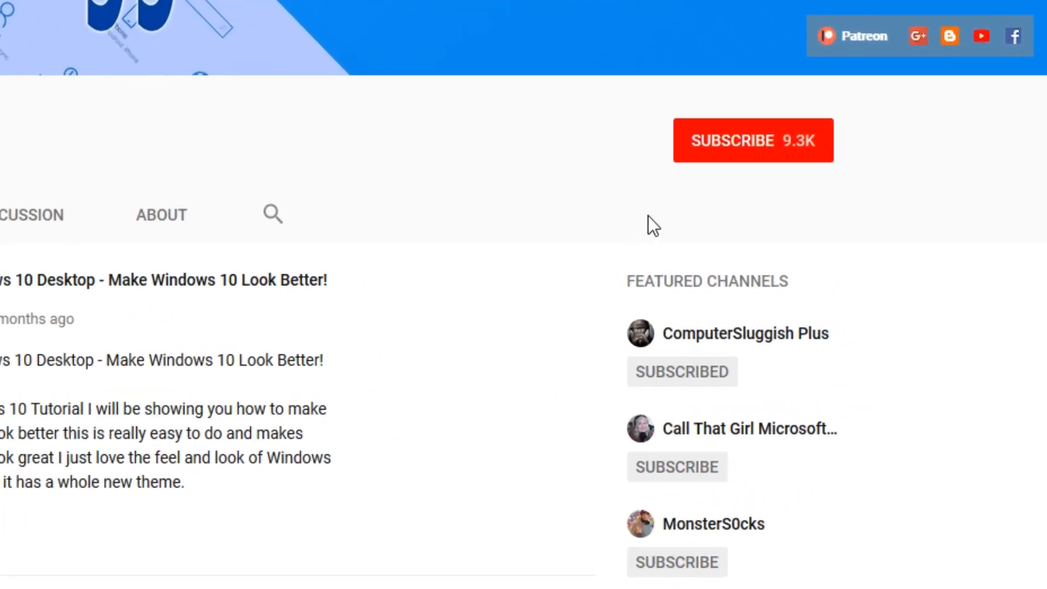
mouse_move(743, 157)
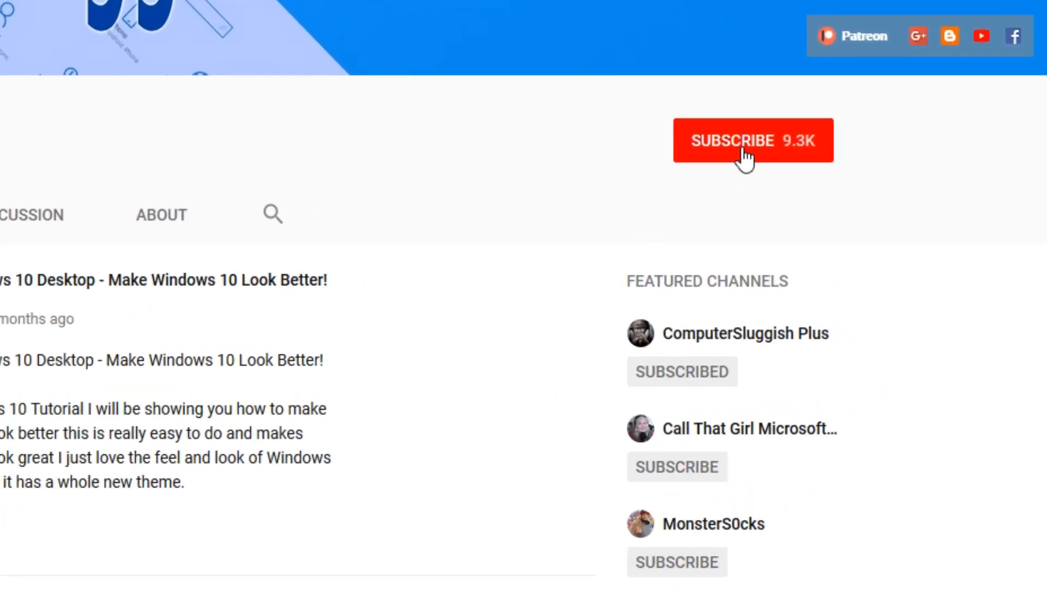
Subscribe to the ComputerSluggish Tutorials YouTube channel
click(753, 140)
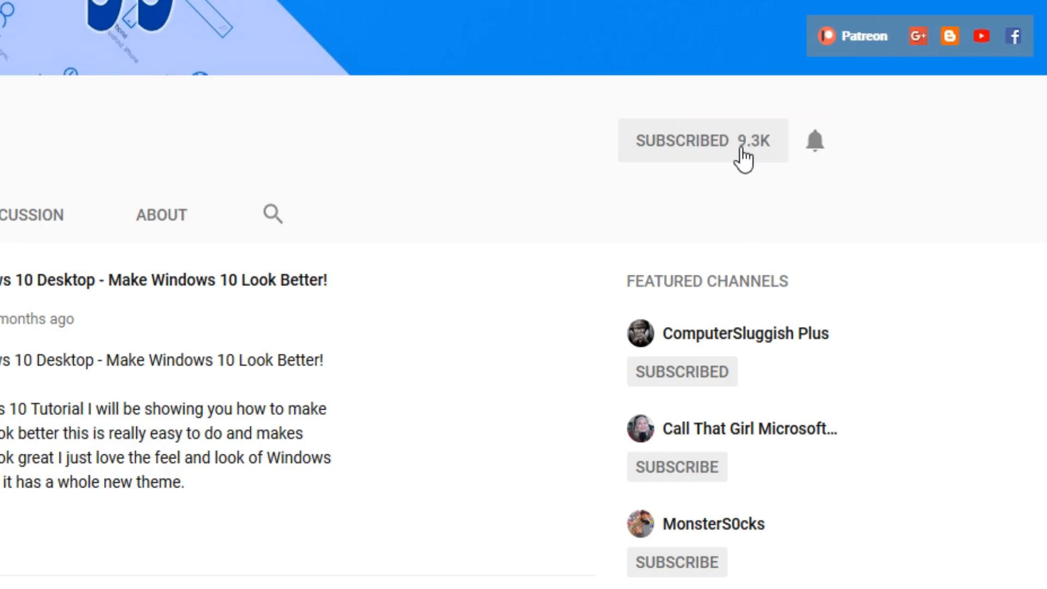
mouse_move(815, 142)
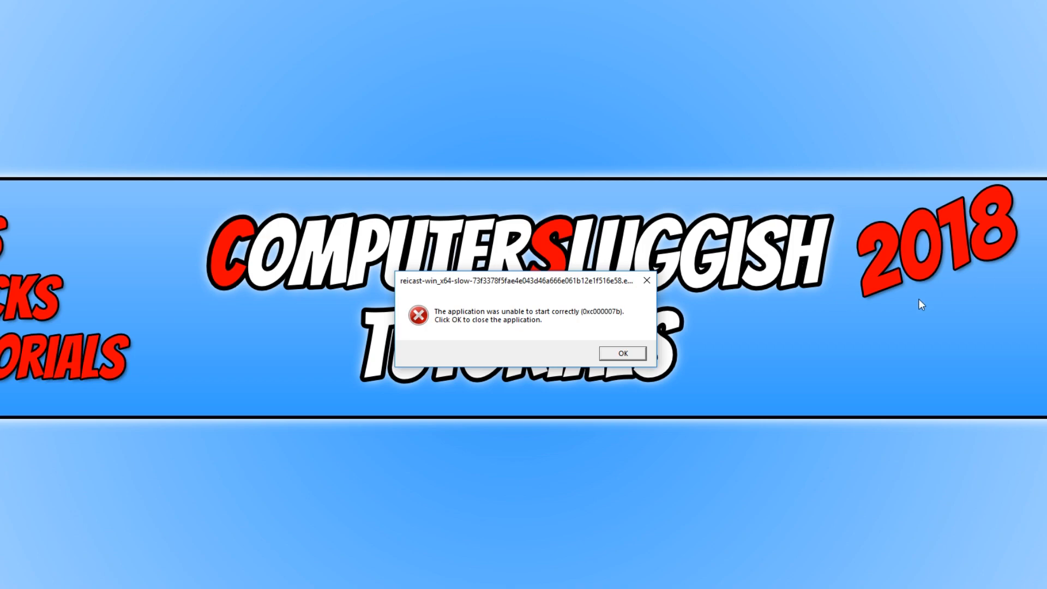
mouse_move(639, 355)
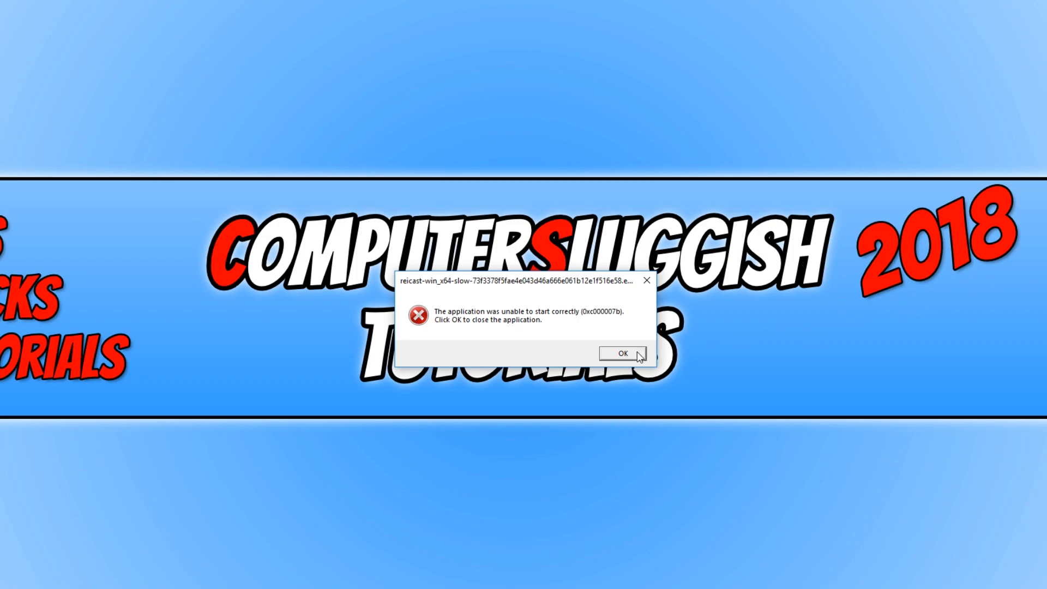
Dismiss the 0xc000007b 'application was unable to start correctly' error with OK
click(622, 352)
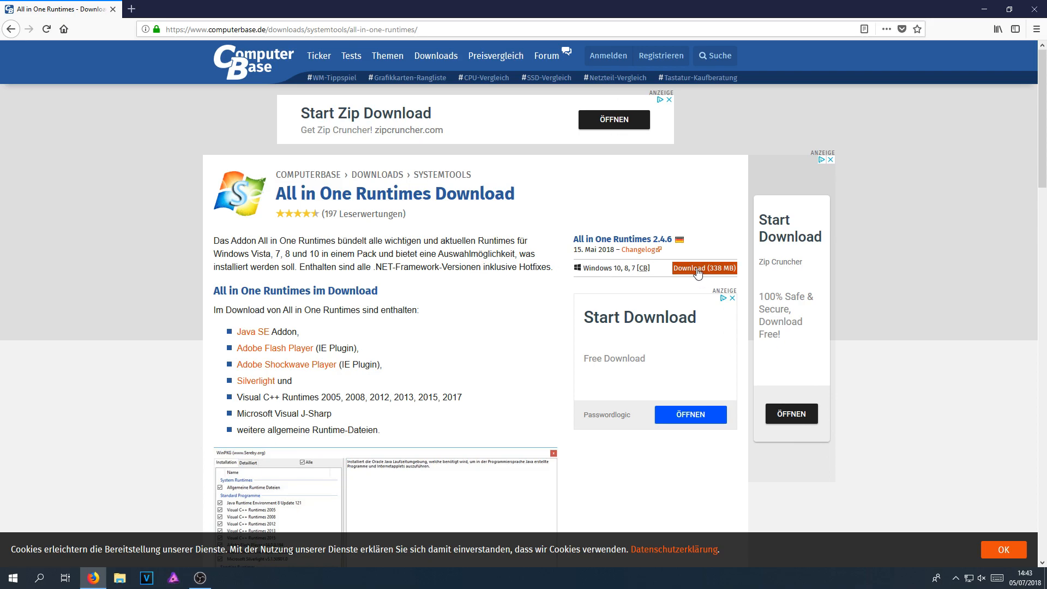
Download the 338 MB aio-runtimes_v2.4.6.exe installer from ComputerBase and save it
click(703, 269)
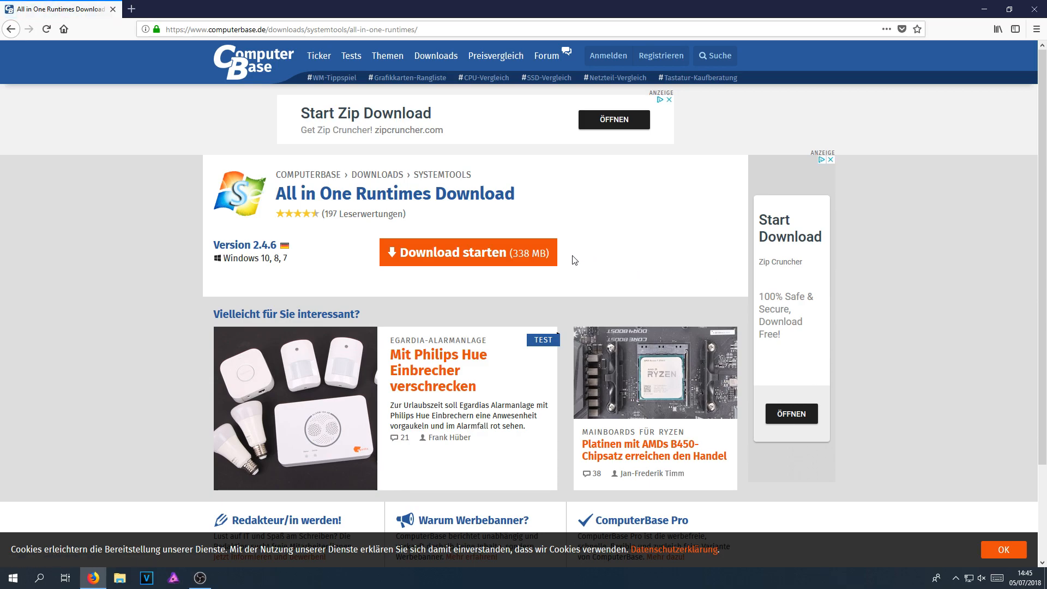
click(468, 252)
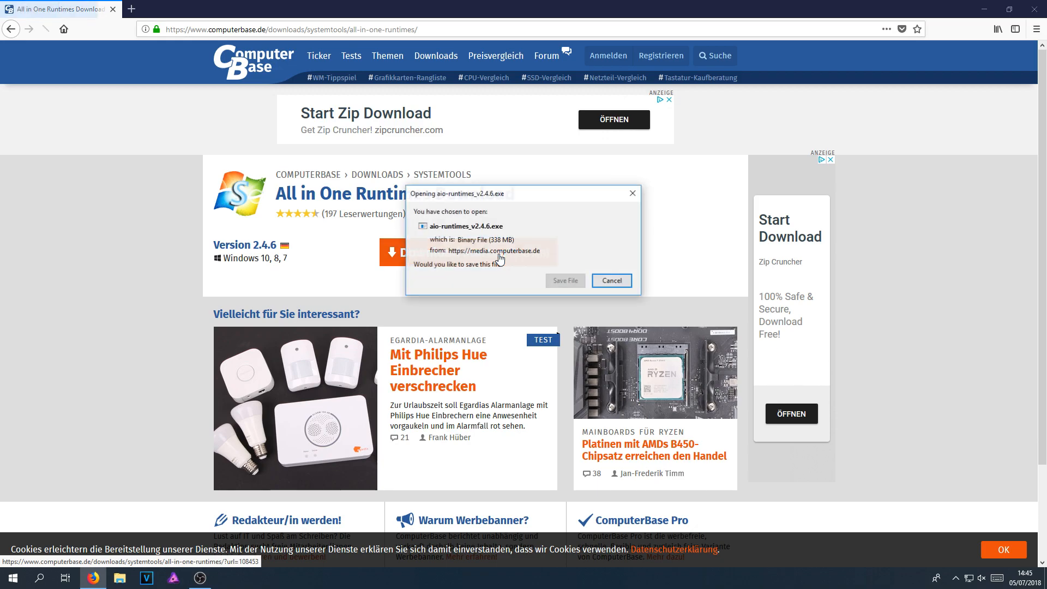
click(610, 280)
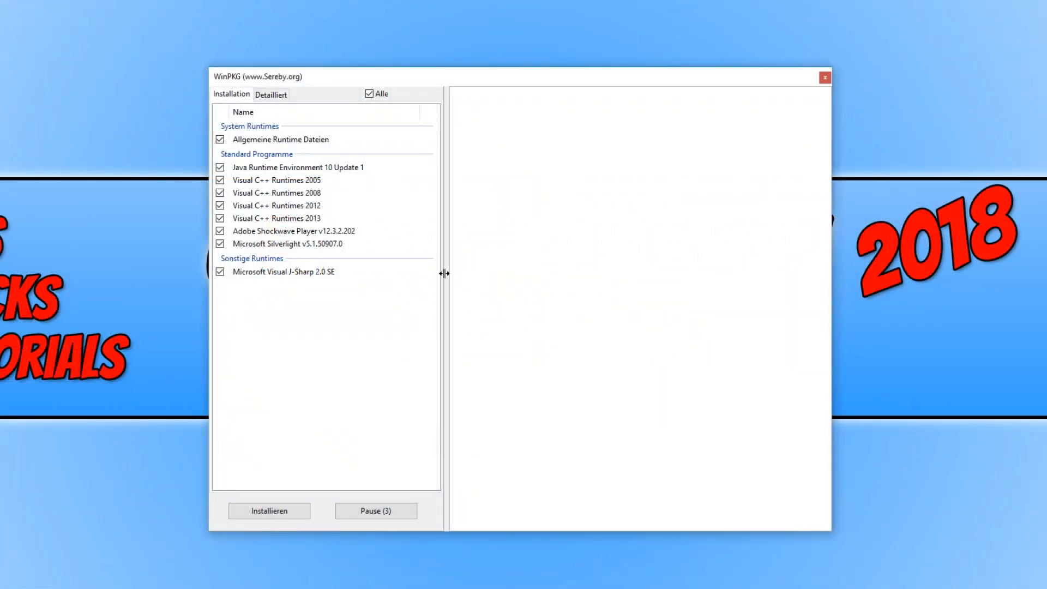
Review the Detailliert component list with Alle checked and start installing every runtime via Installieren
click(284, 272)
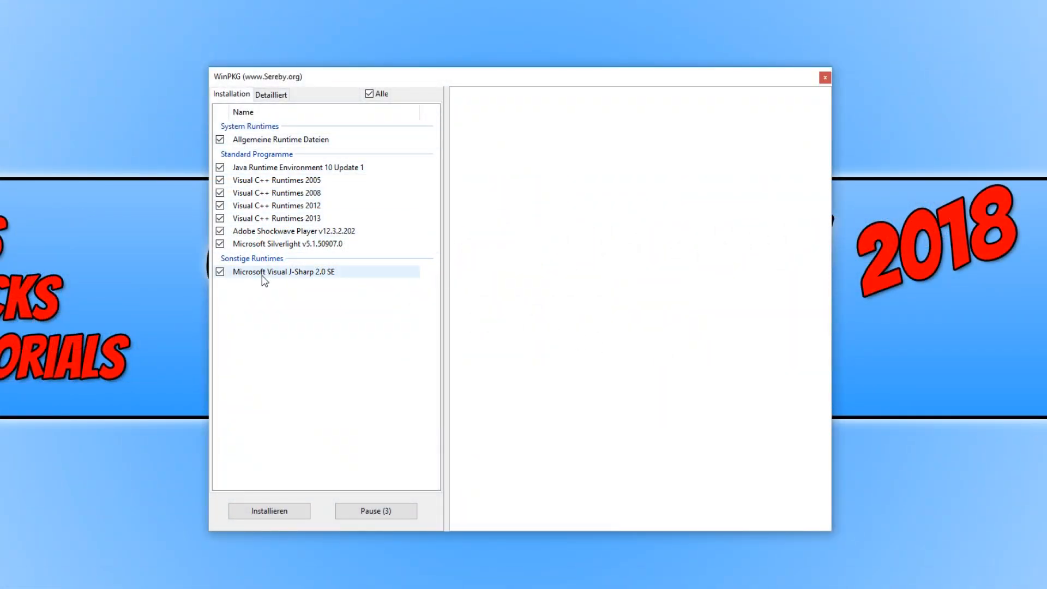
click(271, 94)
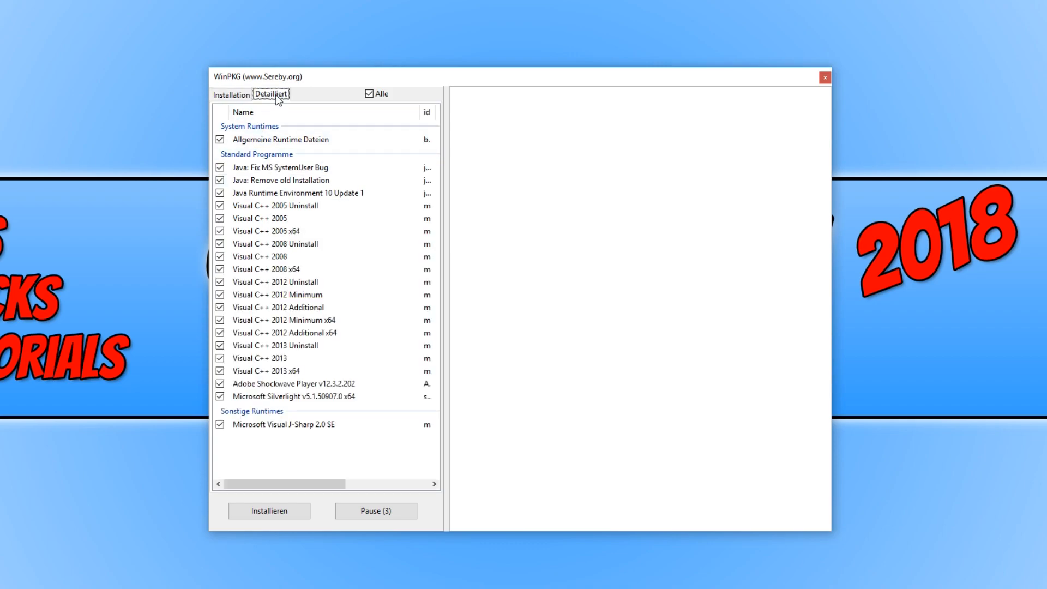
click(280, 357)
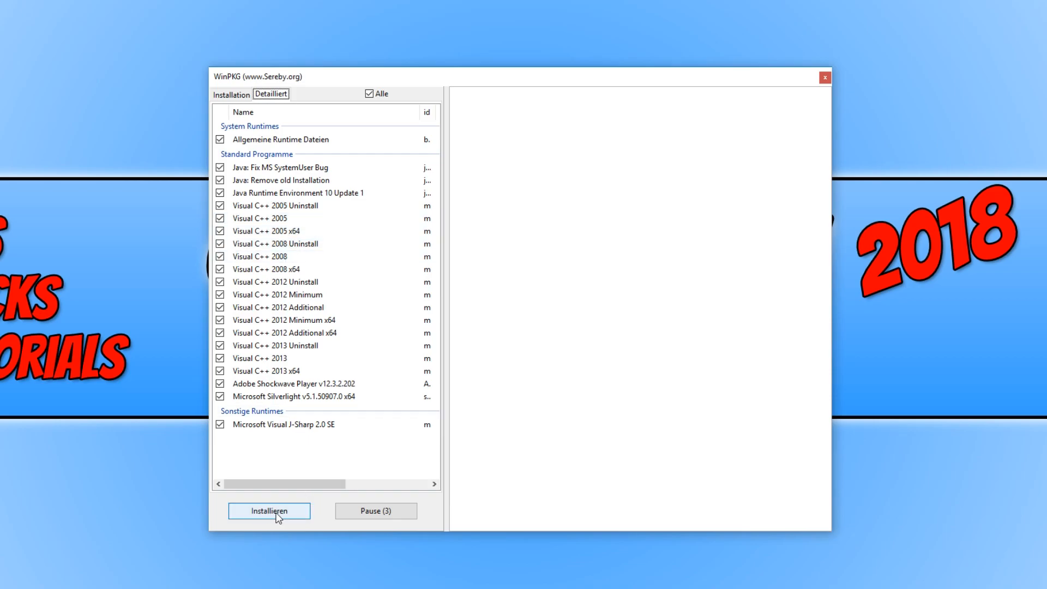
click(268, 510)
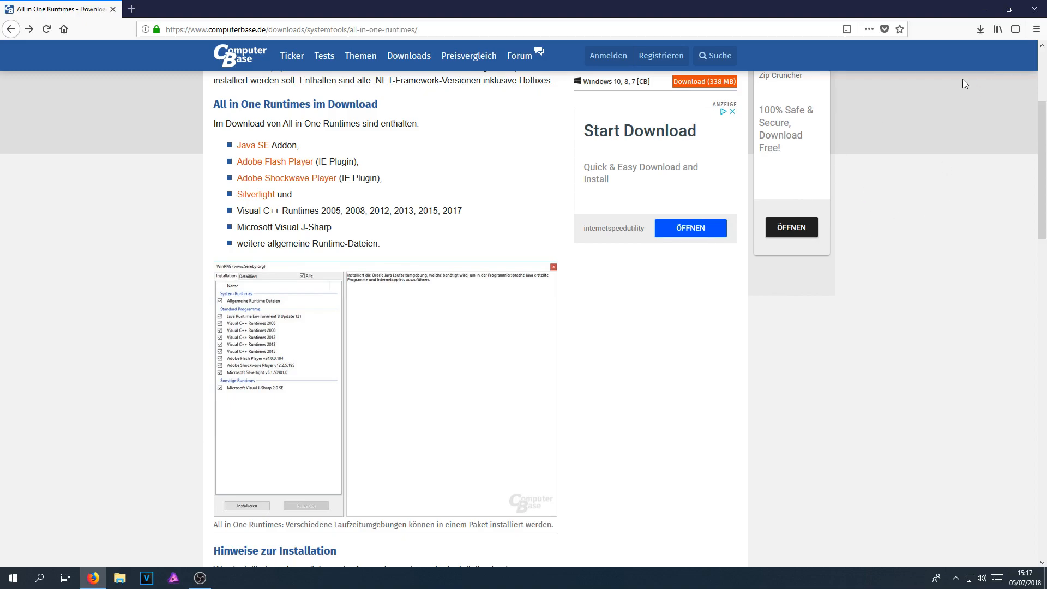
Run the downloaded aio-runtimes_v2.4.6.exe past the security warning so it begins unpacking
click(980, 28)
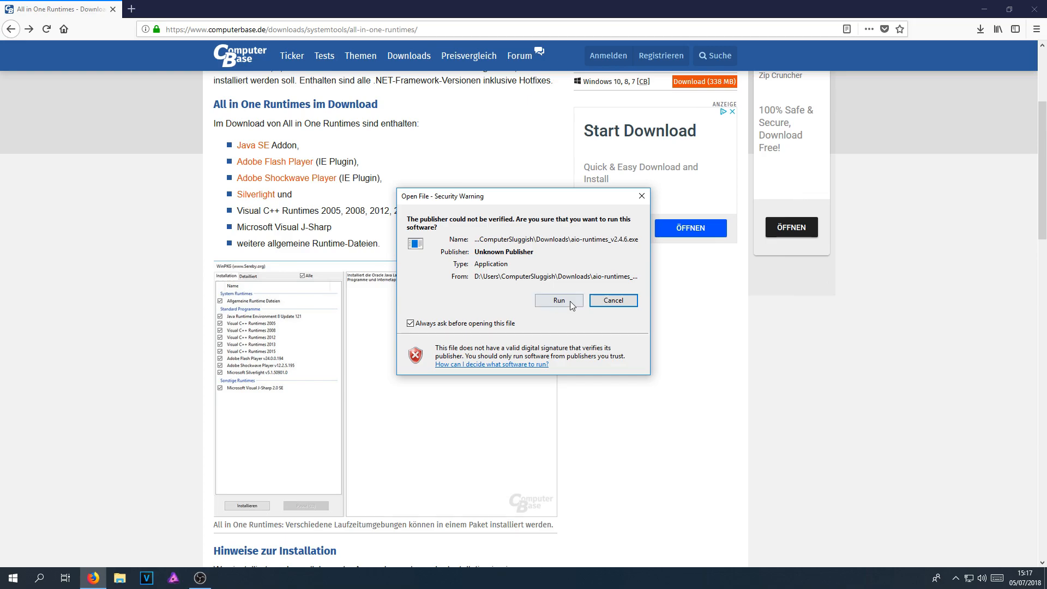
click(558, 299)
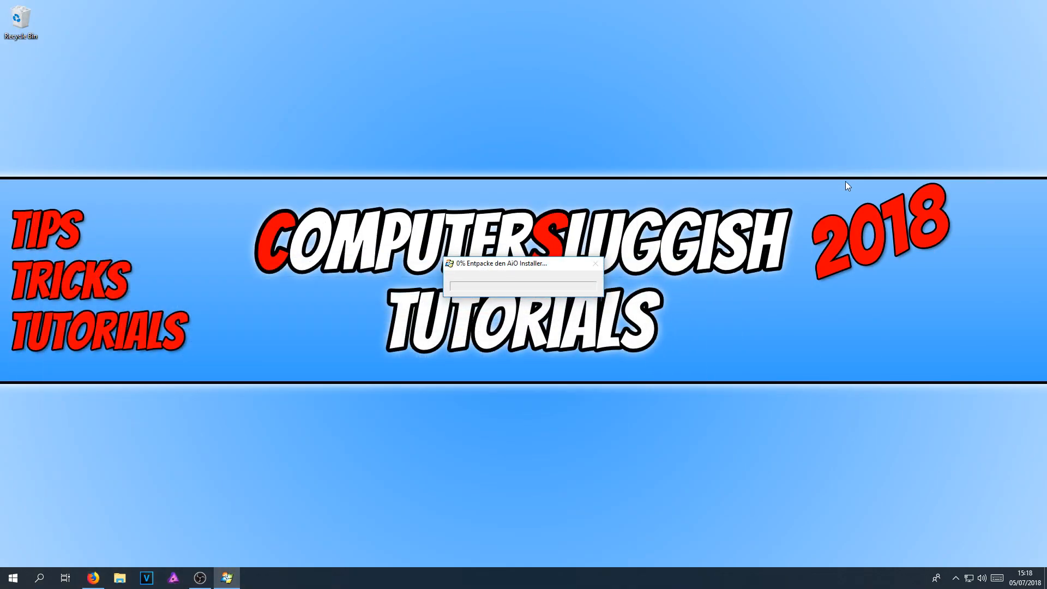